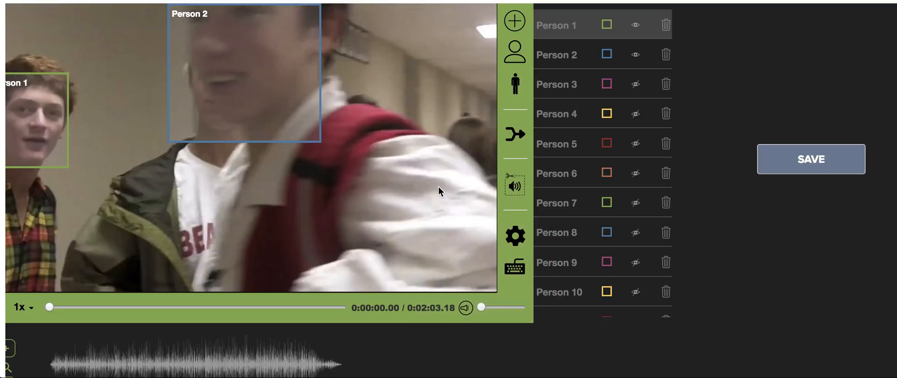
mouse_move(494, 3)
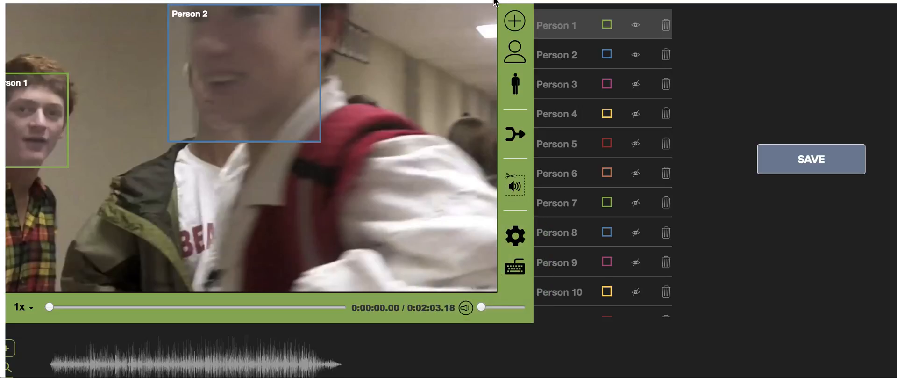
mouse_move(478, 71)
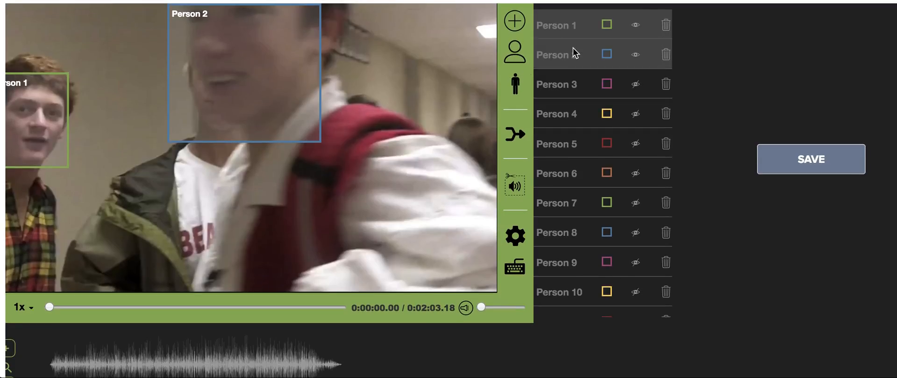
- Play the hallway video to about 0:31 while browsing the Person list up to Person 78
scroll(down, 3)
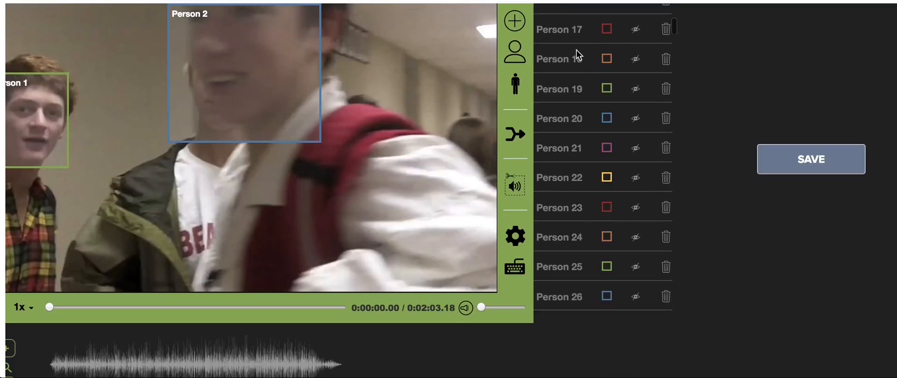
scroll(up, 3)
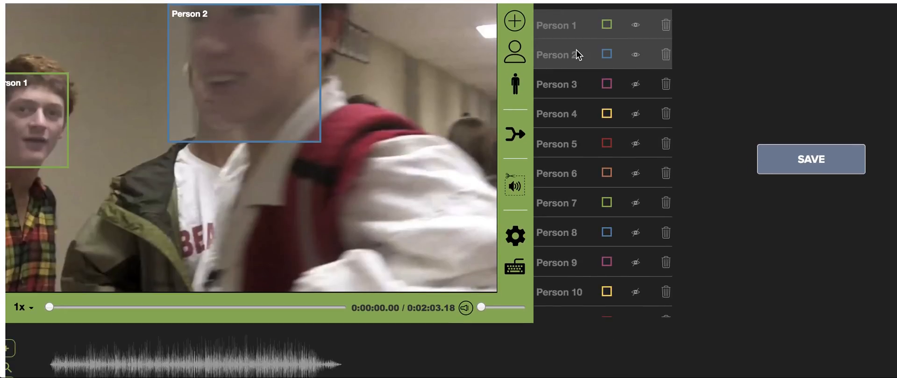
mouse_move(576, 84)
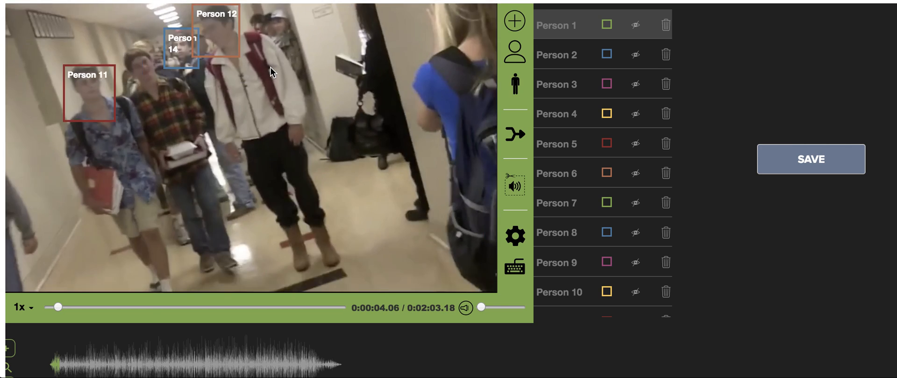
click(57, 307)
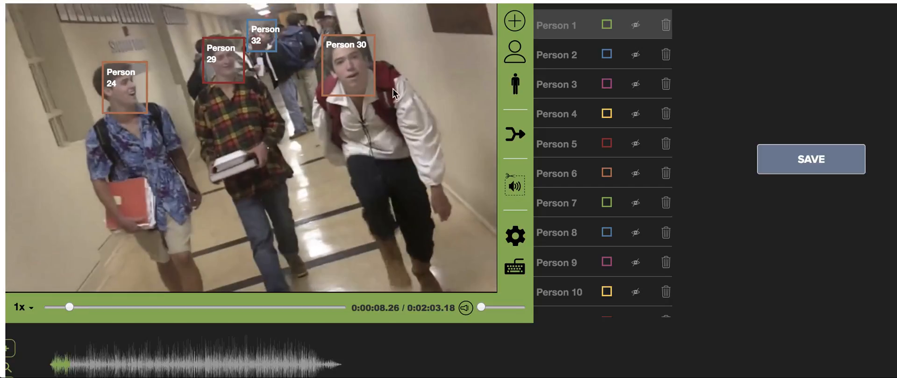
scroll(down, 3)
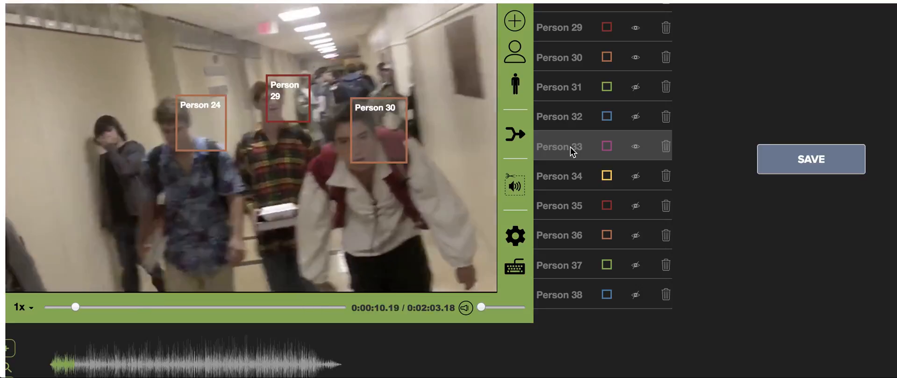
scroll(down, 3)
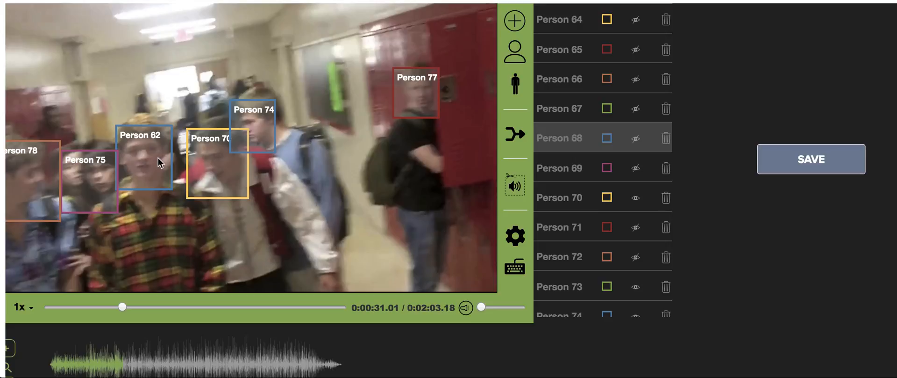
mouse_move(142, 163)
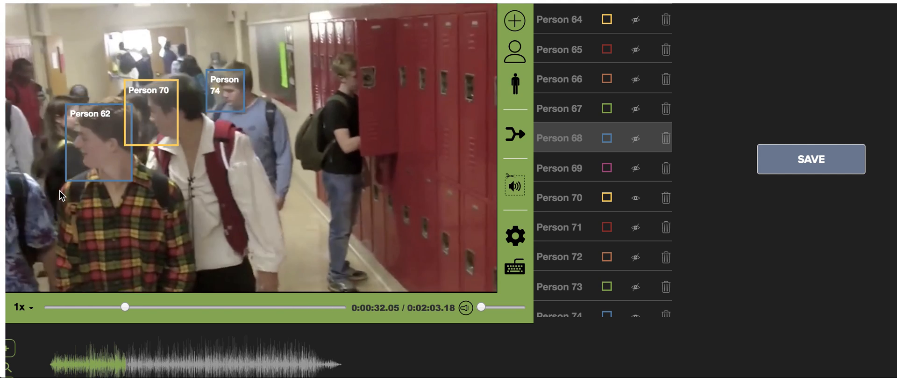
- Resume playback to about 0:46, with faces tracked through Person 123
click(126, 306)
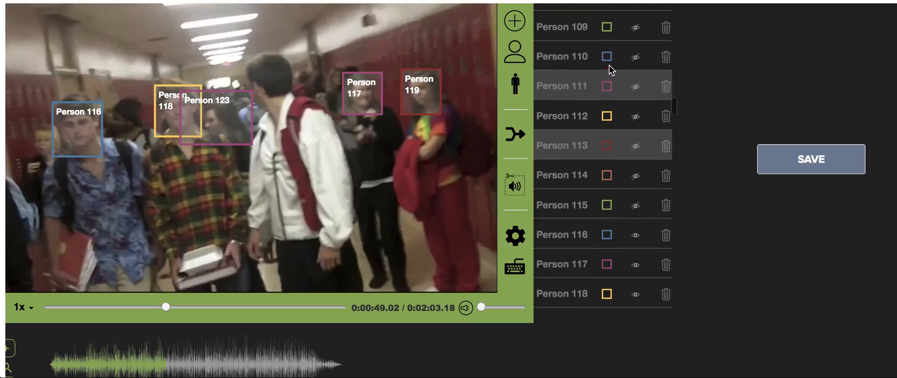
scroll(up, 3)
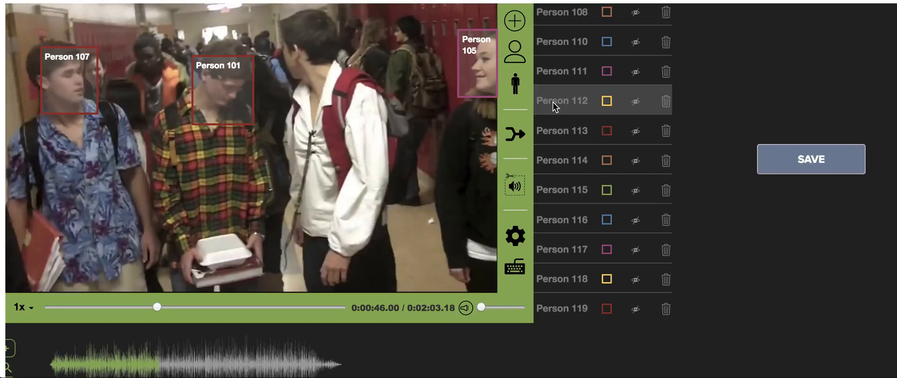
- Continue playback to about 1:13, with tracked faces numbered past Person 220
scroll(down, 3)
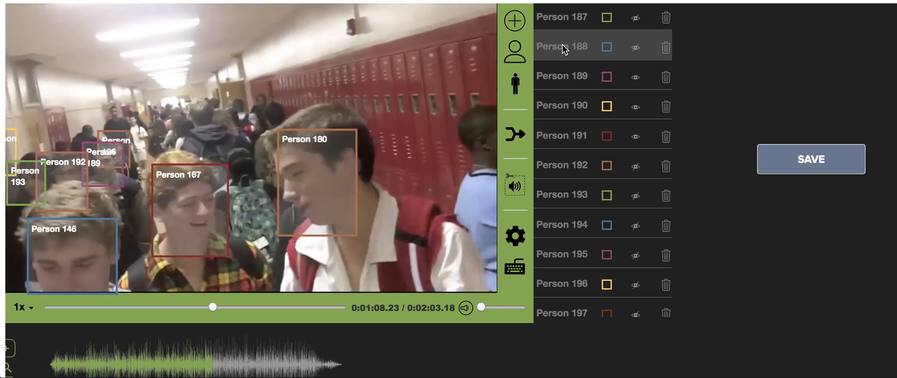
click(214, 308)
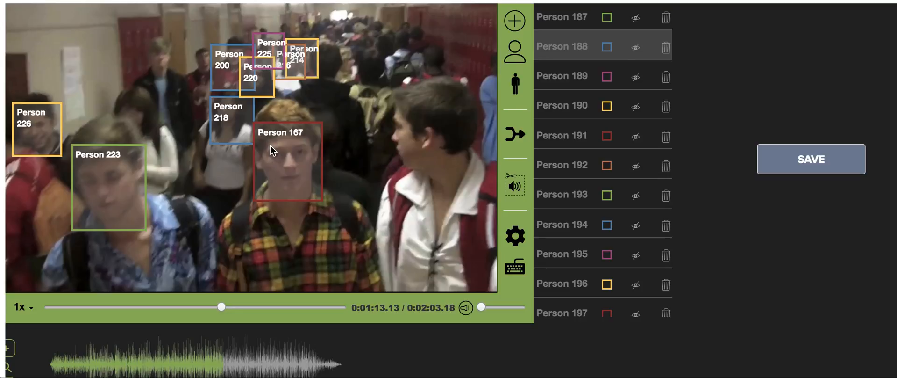
mouse_move(500, 199)
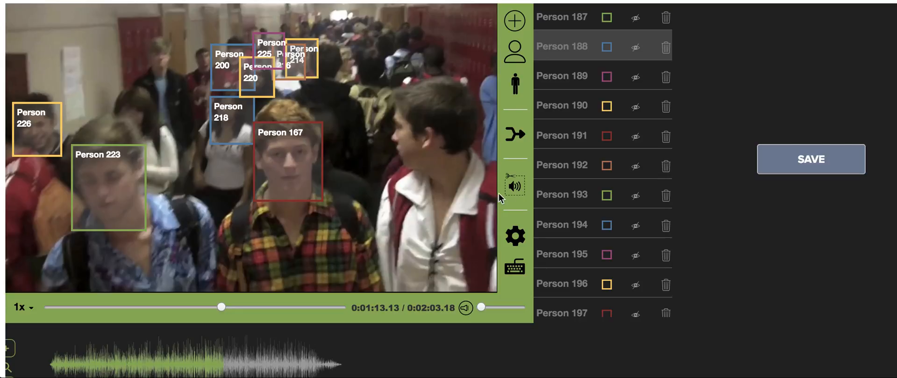
- Mute the audio at roughly 1:05–1:15 and 1:25–1:35, then seek back to 1:05
click(515, 185)
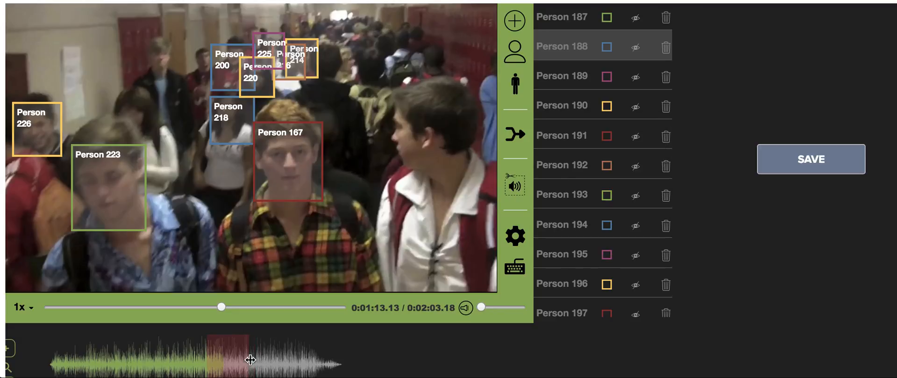
scroll(down, 3)
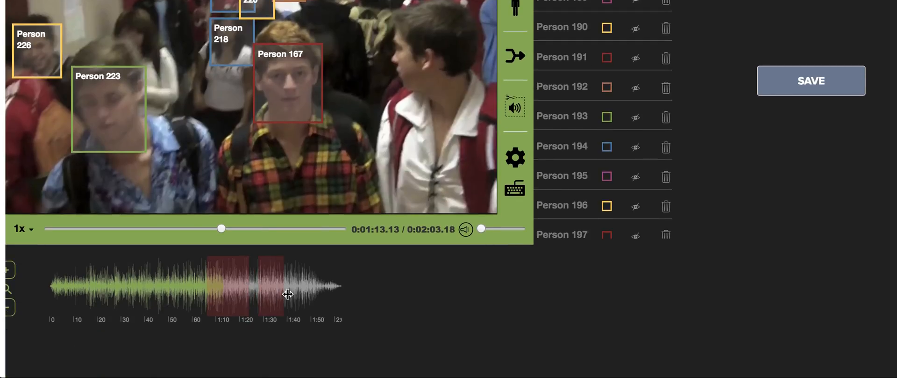
drag(221, 228, 183, 228)
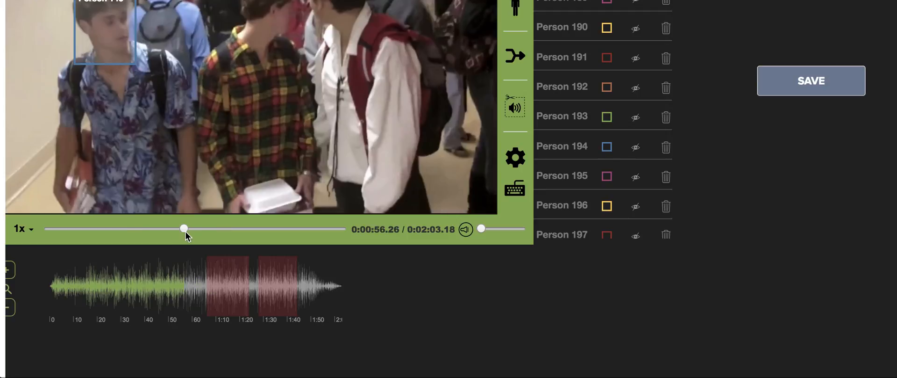
drag(481, 229, 505, 228)
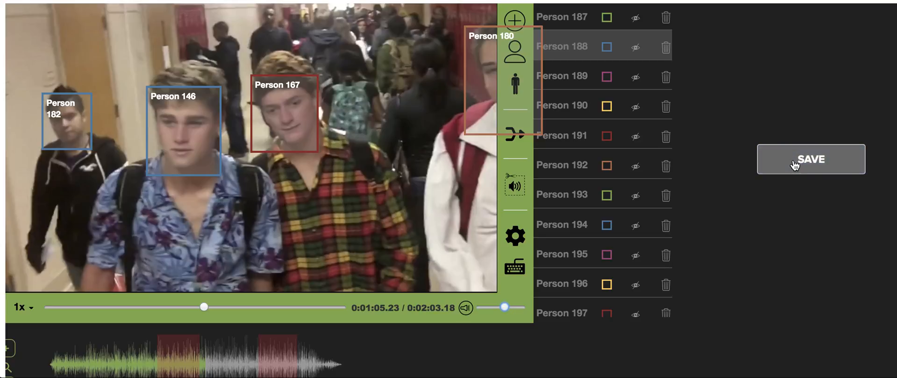
mouse_move(689, 95)
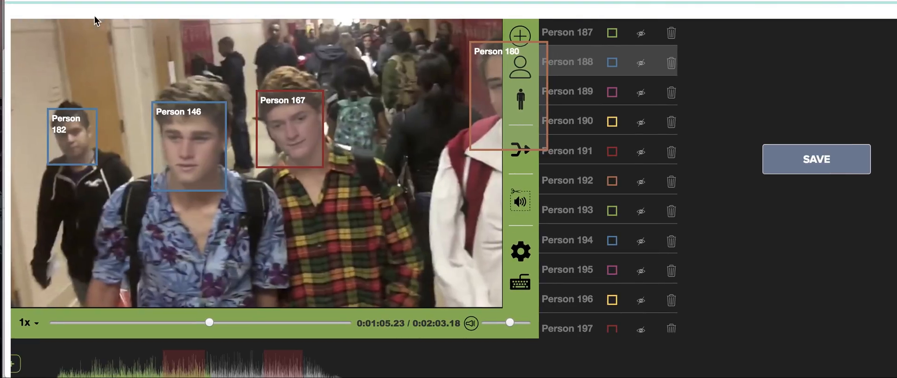
mouse_move(285, 5)
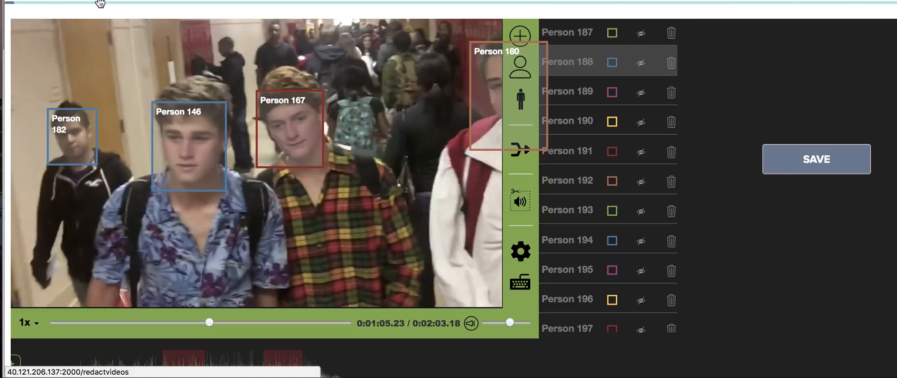
mouse_move(384, 11)
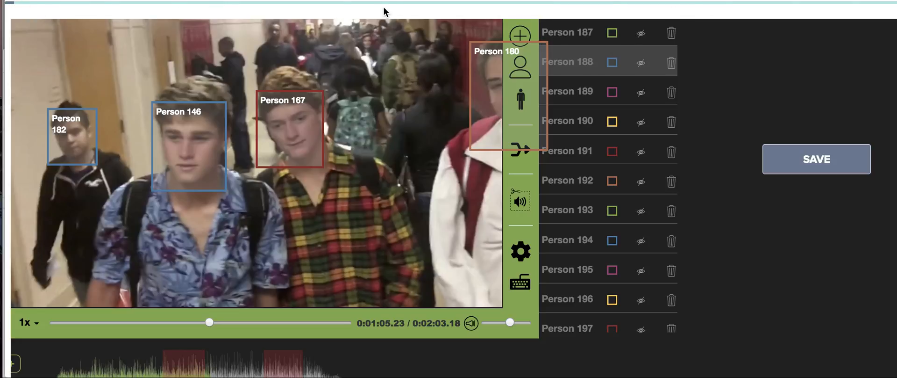